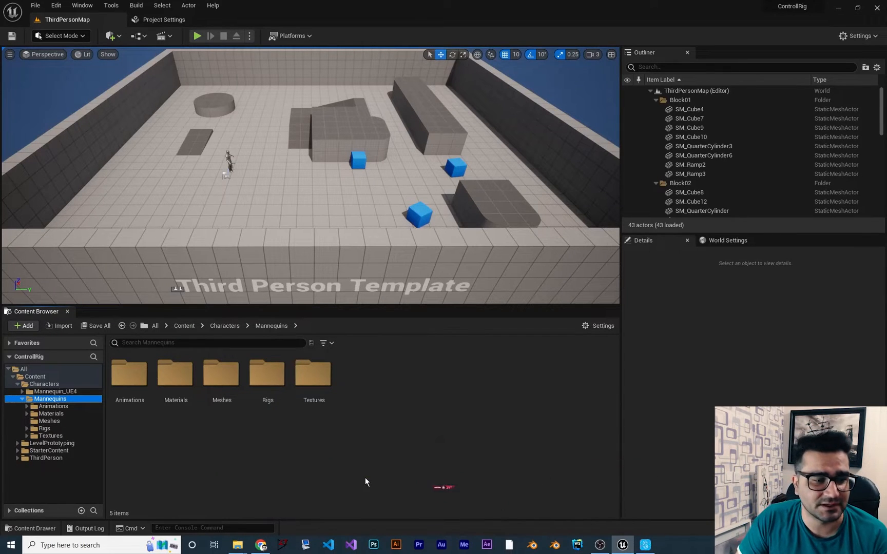
mouse_move(267, 373)
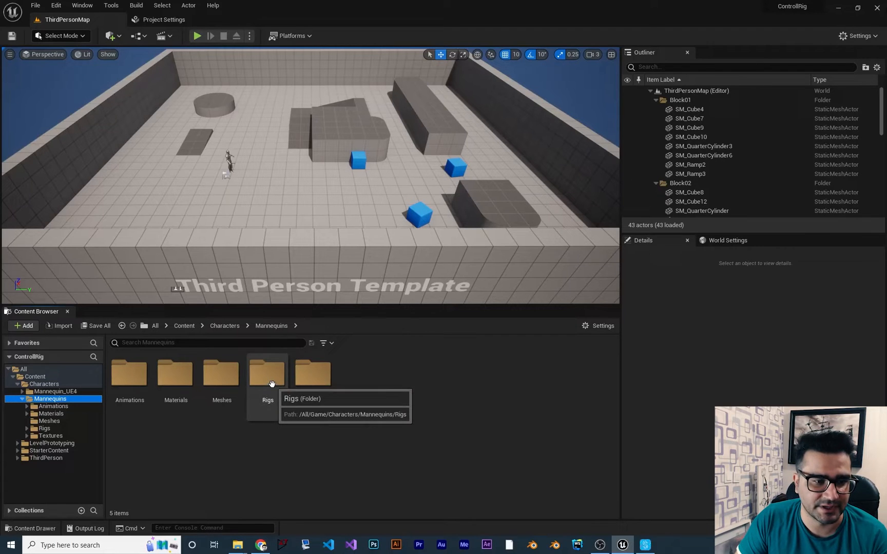
Open the Mannequins Rigs folder and select CR_Mannequin_Body.
double_click(267, 374)
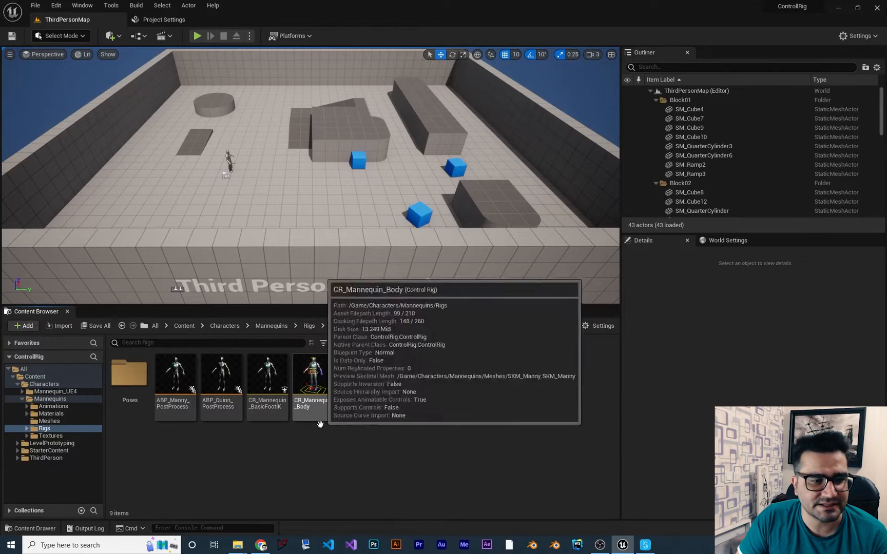
left_click(309, 376)
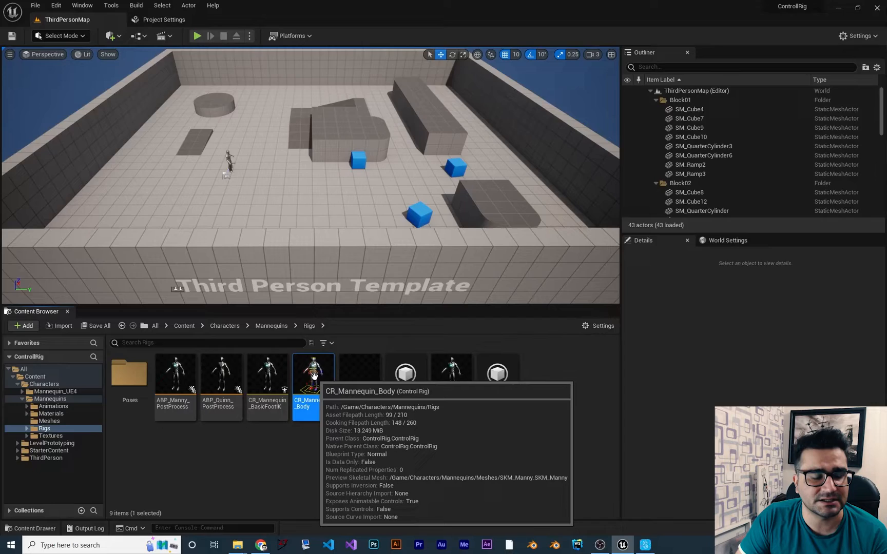
Open CR_Mannequin_Body in the Control Rig editor and select head_ctrl.
double_click(313, 376)
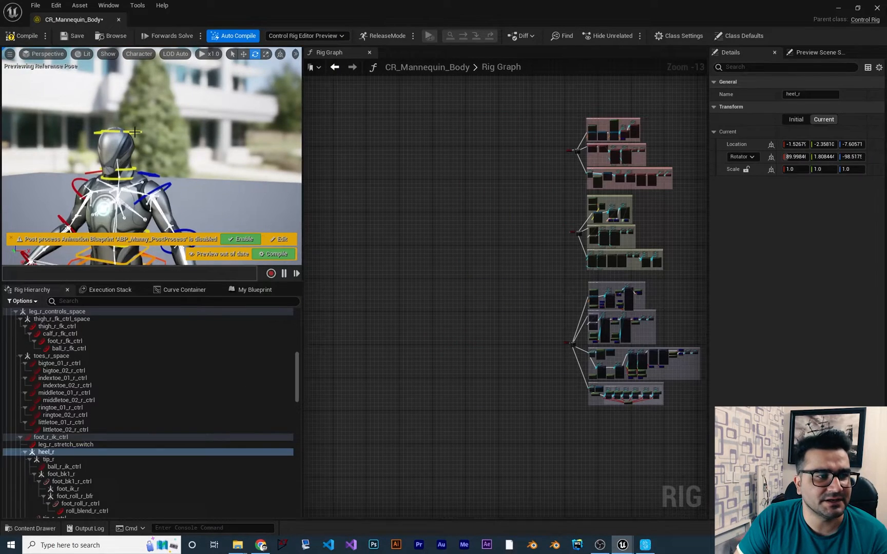
left_click(68, 417)
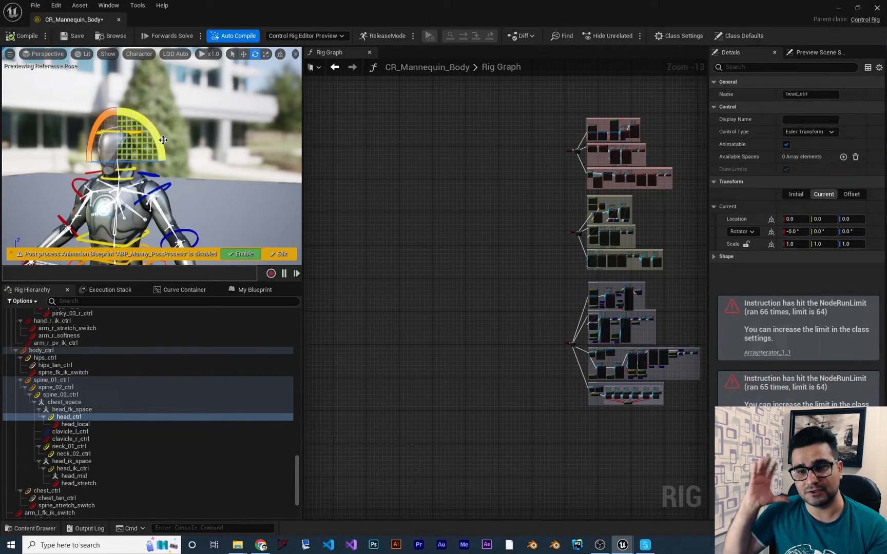
left_click(69, 417)
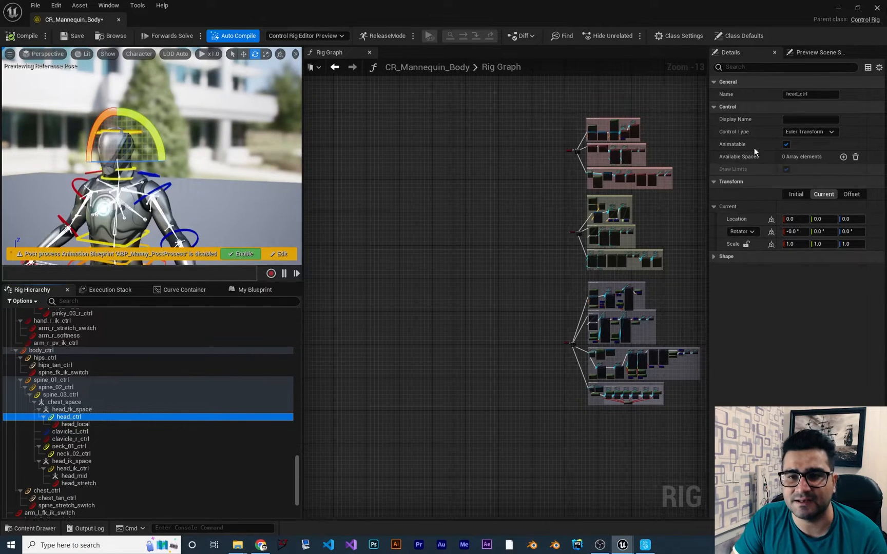
double_click(810, 94)
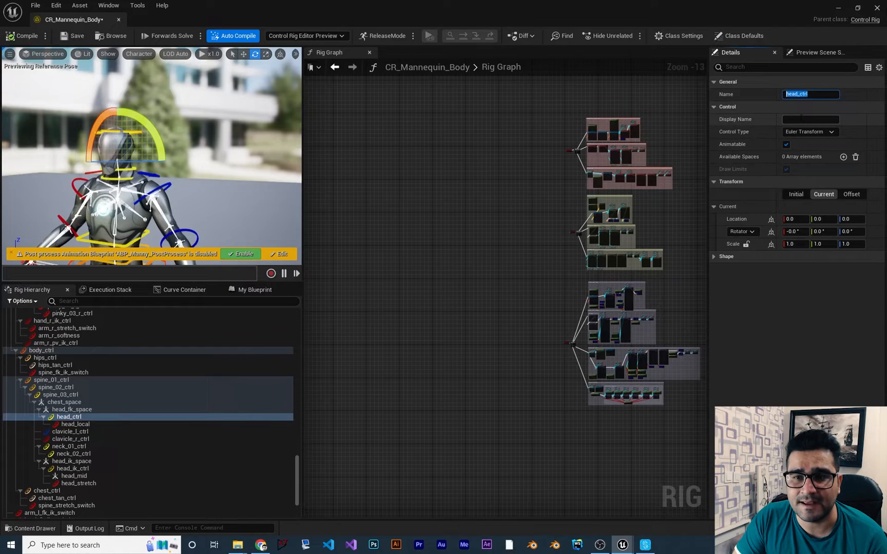
left_click(810, 120)
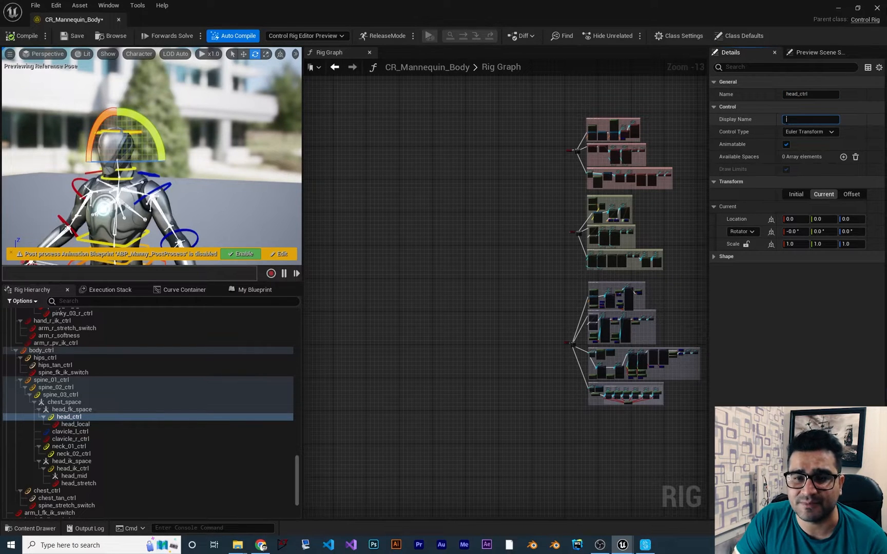
left_click(809, 132)
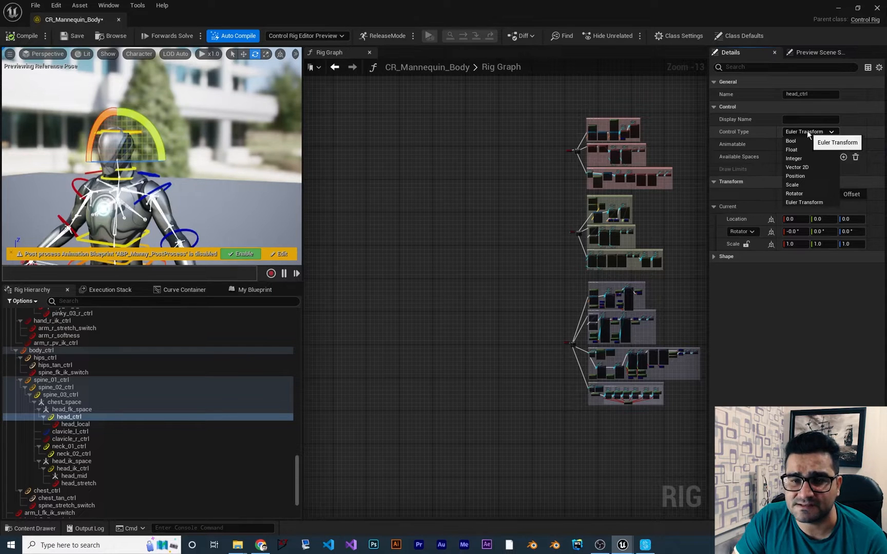
left_click(804, 202)
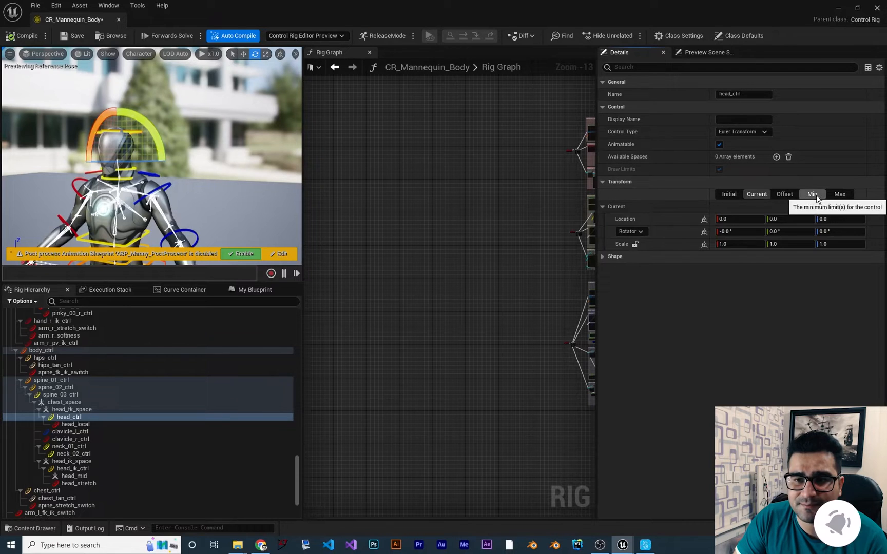
left_click(729, 194)
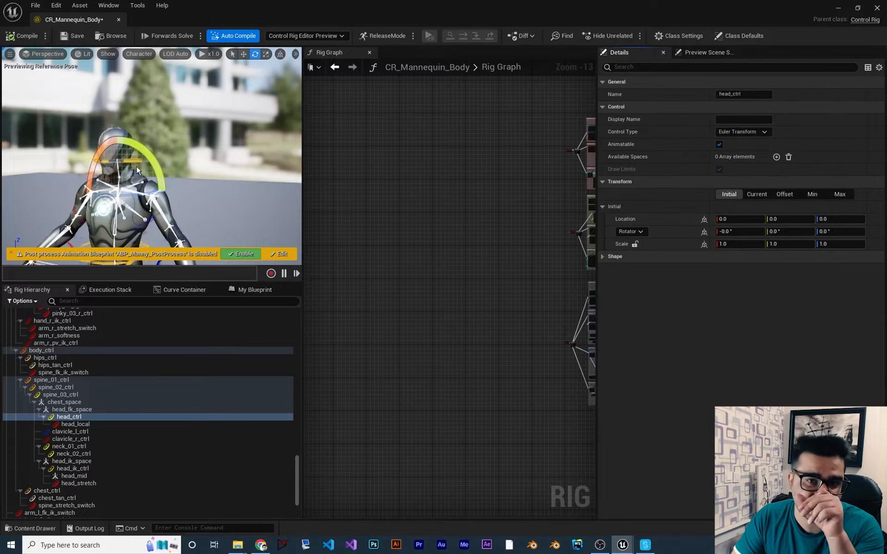
left_click(756, 194)
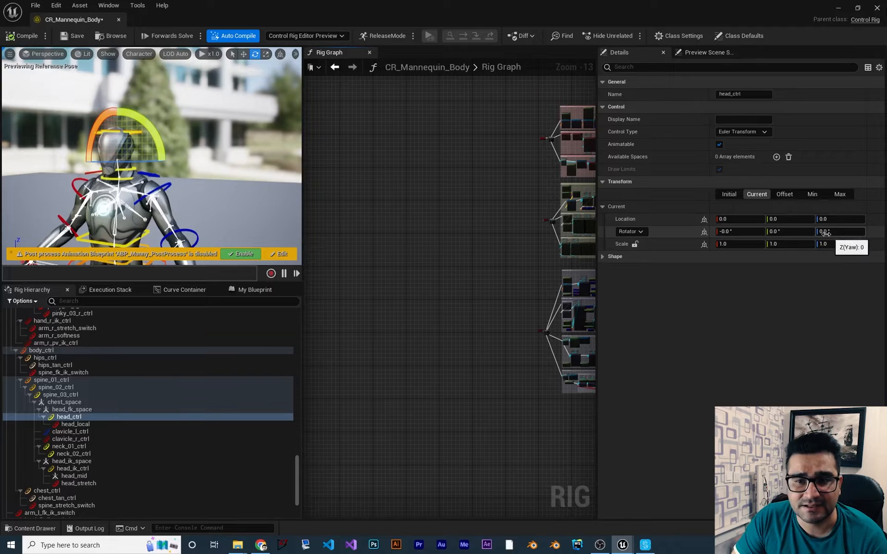
Limit head_ctrl yaw from -90 to 90 in the Min and Max tabs, drawing limits.
left_click(812, 194)
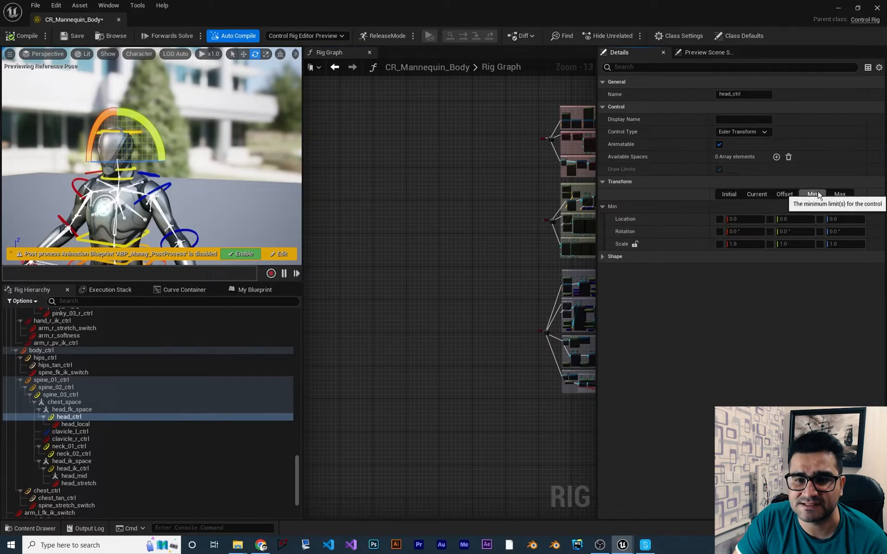
mouse_move(727, 237)
type("-90")
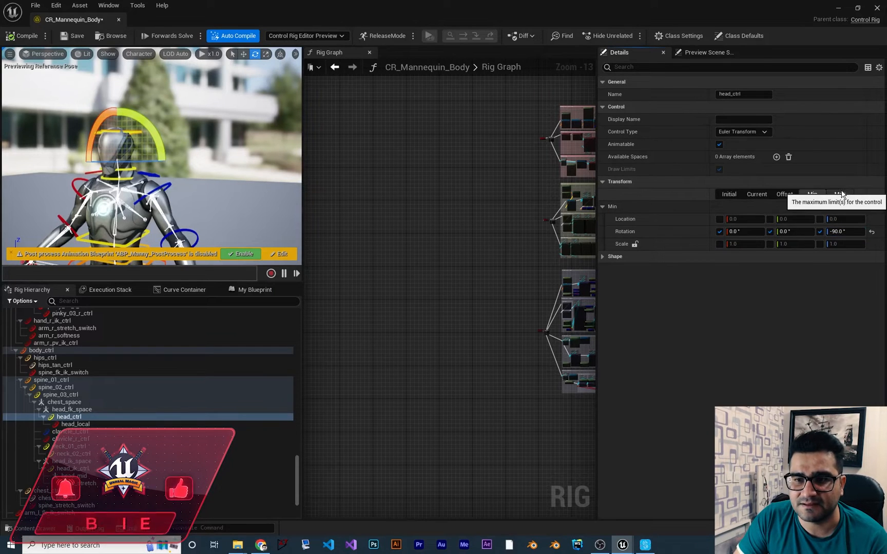
left_click(839, 194)
type("90")
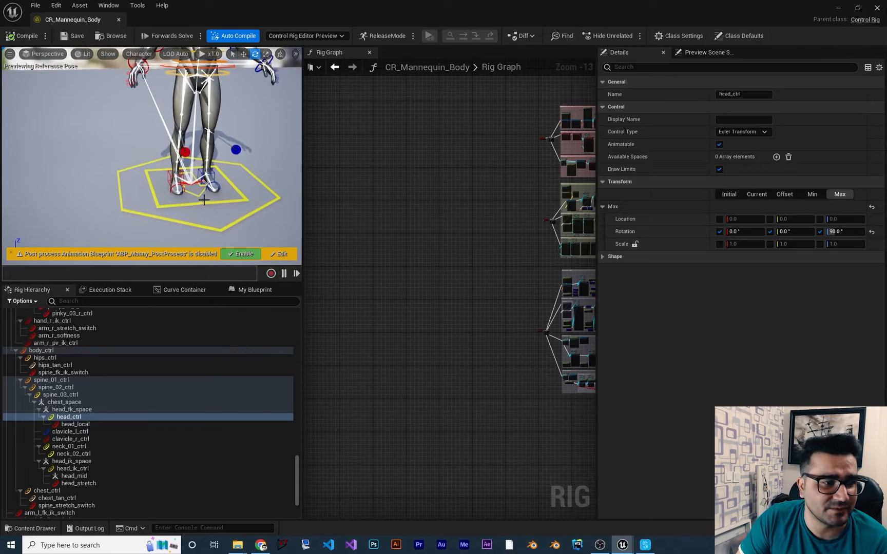
Select global_ctrl and review its current transform and Min limit values.
scroll("down", 3)
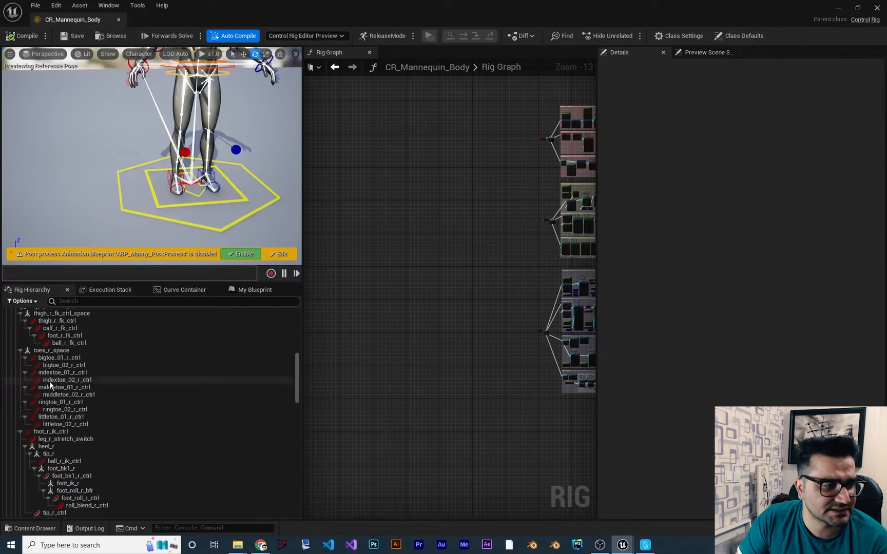
left_click(32, 319)
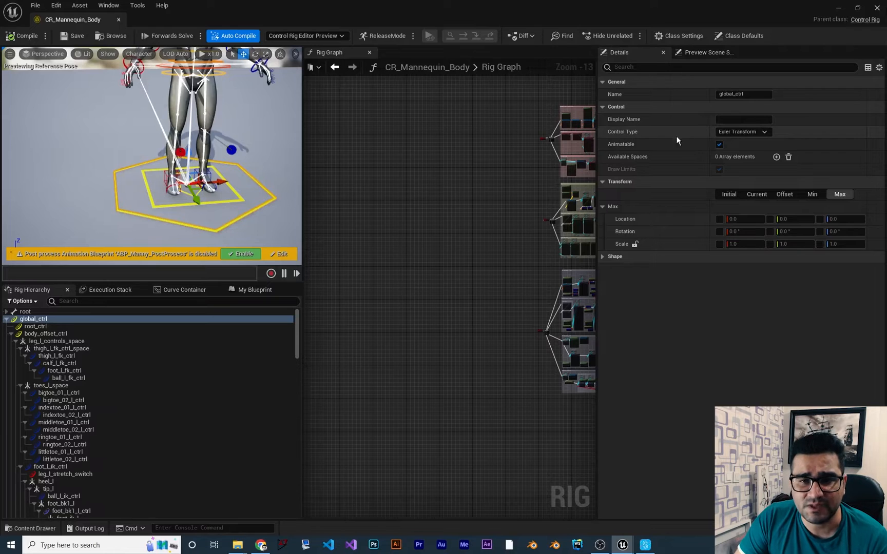
left_click(756, 194)
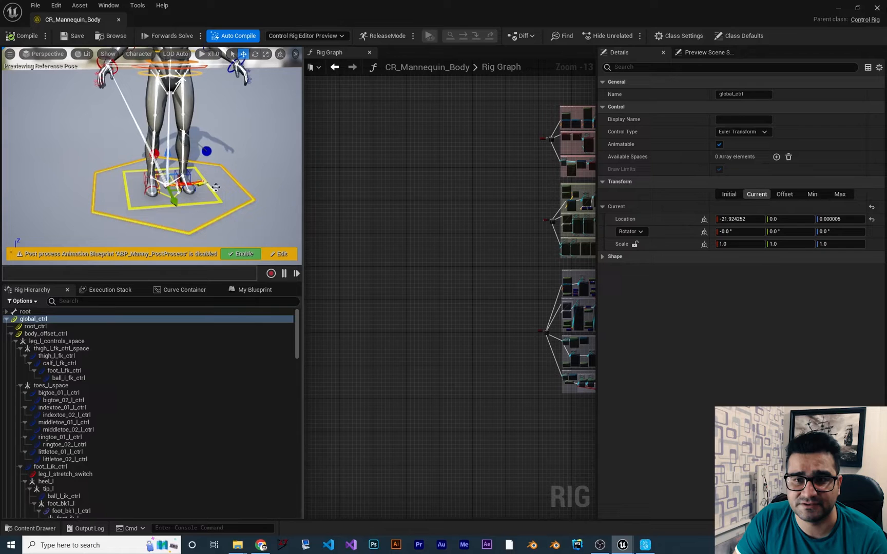
left_click(811, 194)
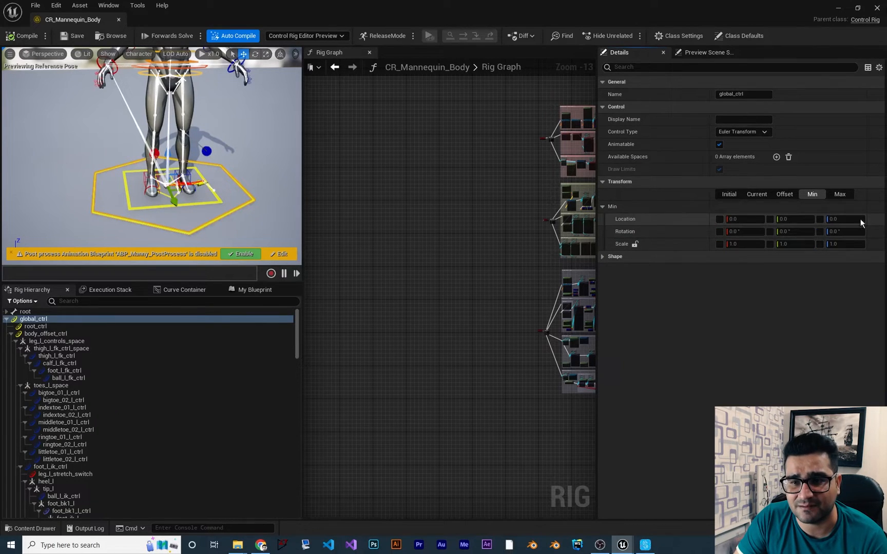
mouse_move(760, 219)
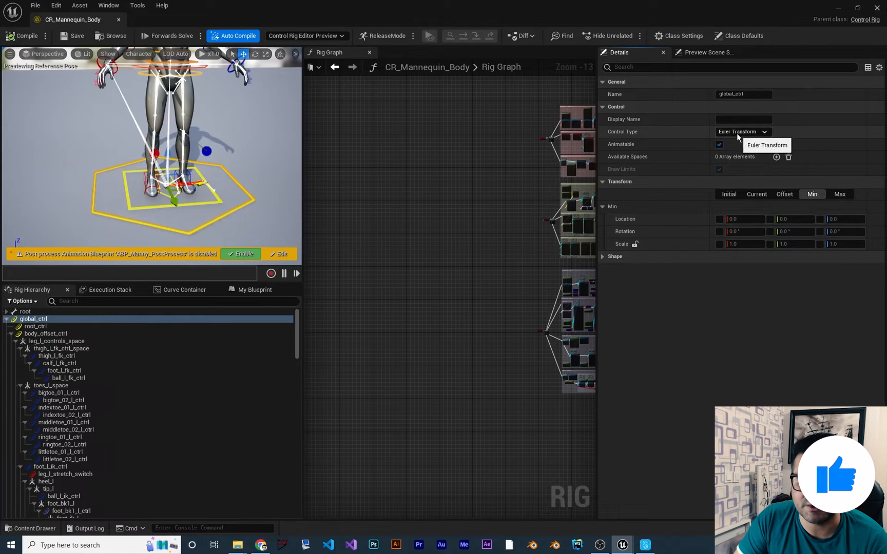
Change global_ctrl's Control Type to Vector 2D and open the primary axis choices.
left_click(743, 132)
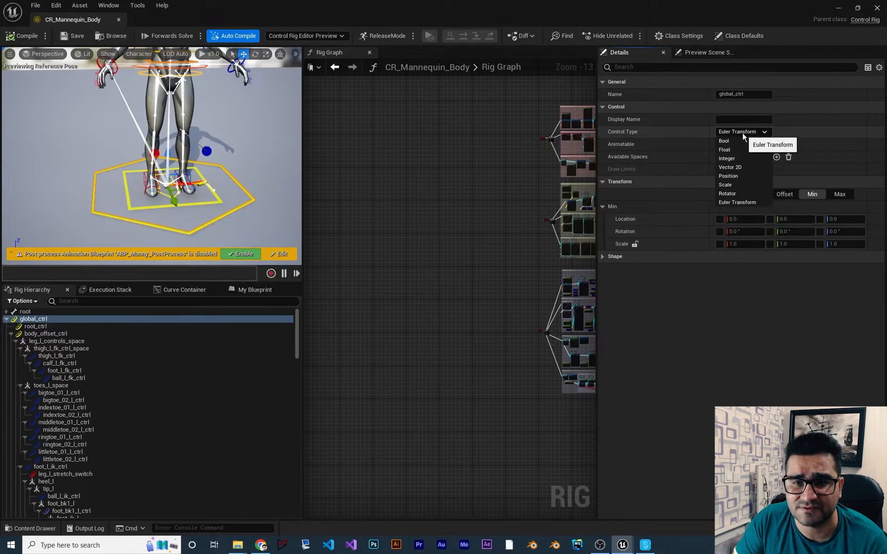
mouse_move(742, 166)
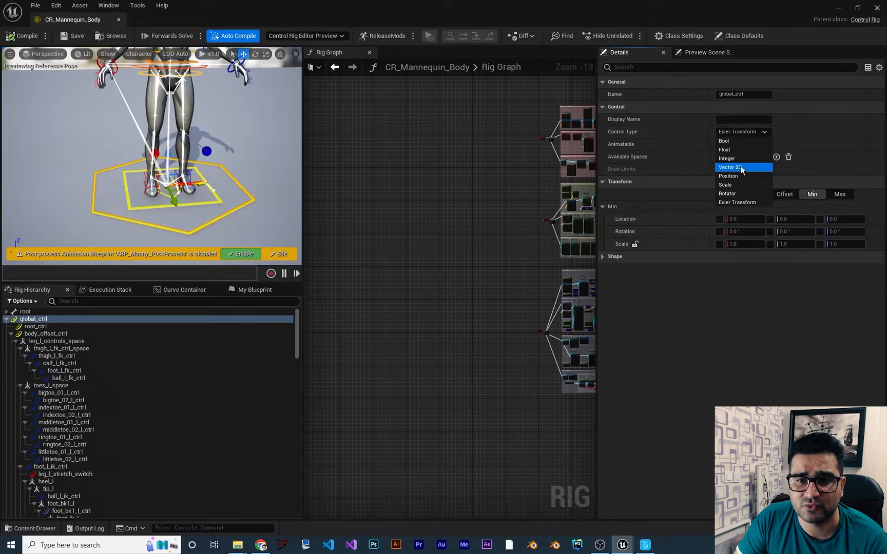
left_click(730, 168)
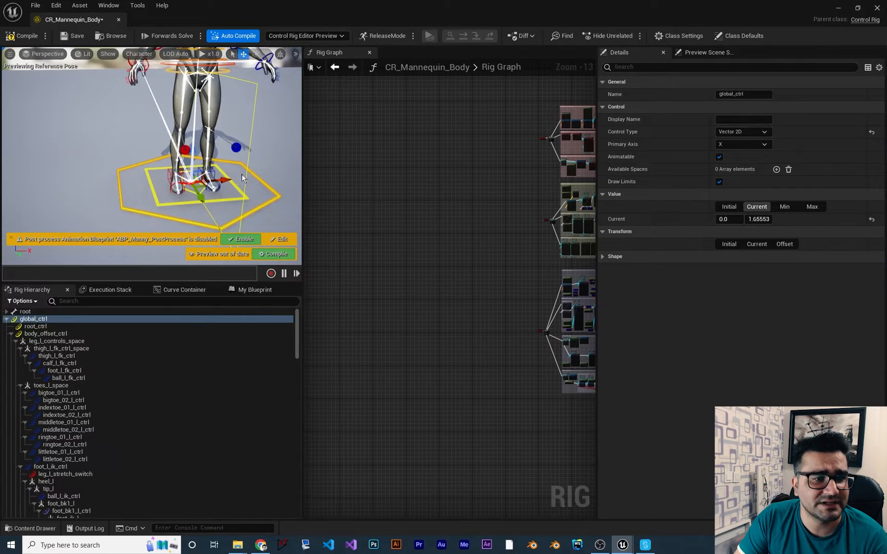
mouse_move(255, 149)
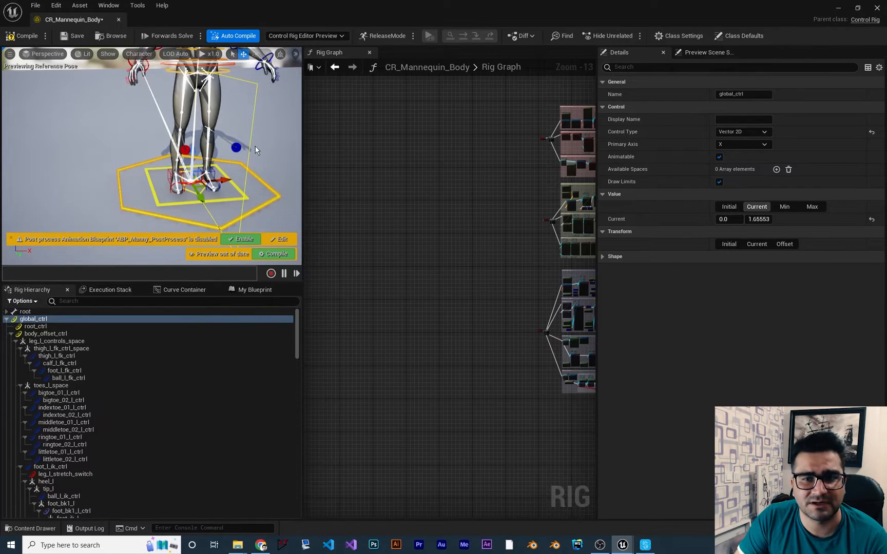
left_click(32, 318)
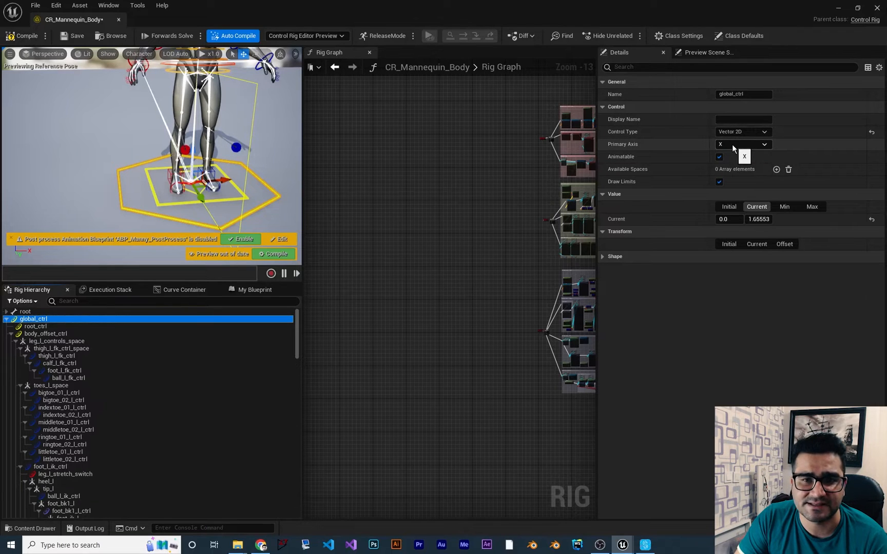
Set primary axis Z with 2D limits Min -50,-50 and Max 50,50.
left_click(743, 143)
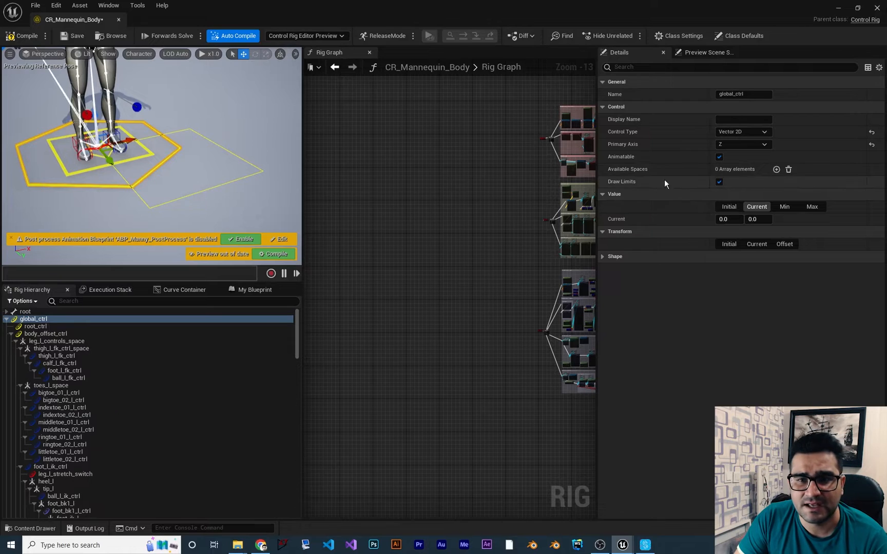
left_click(783, 207)
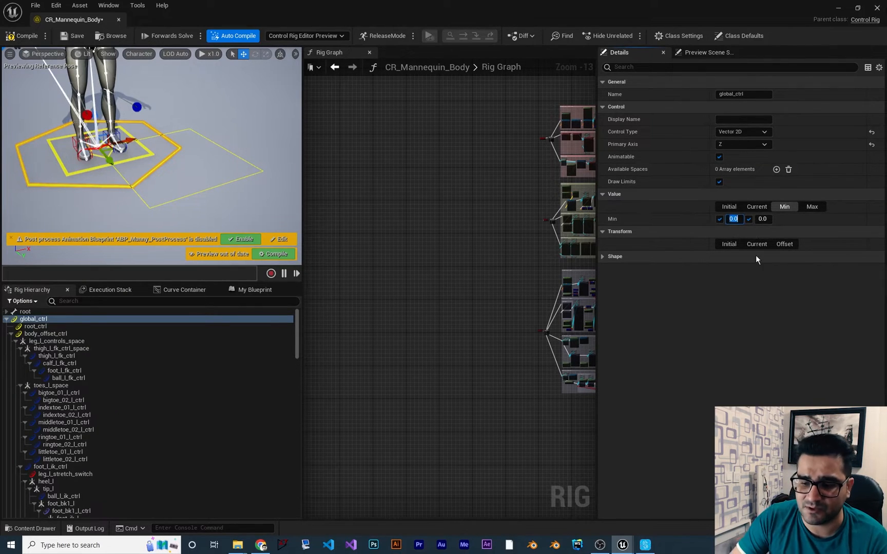
left_click(811, 207)
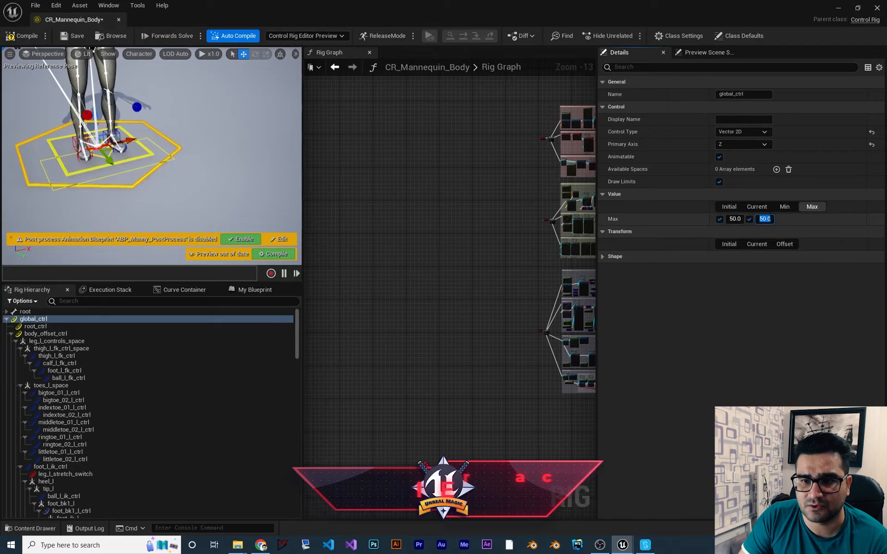
left_click(784, 206)
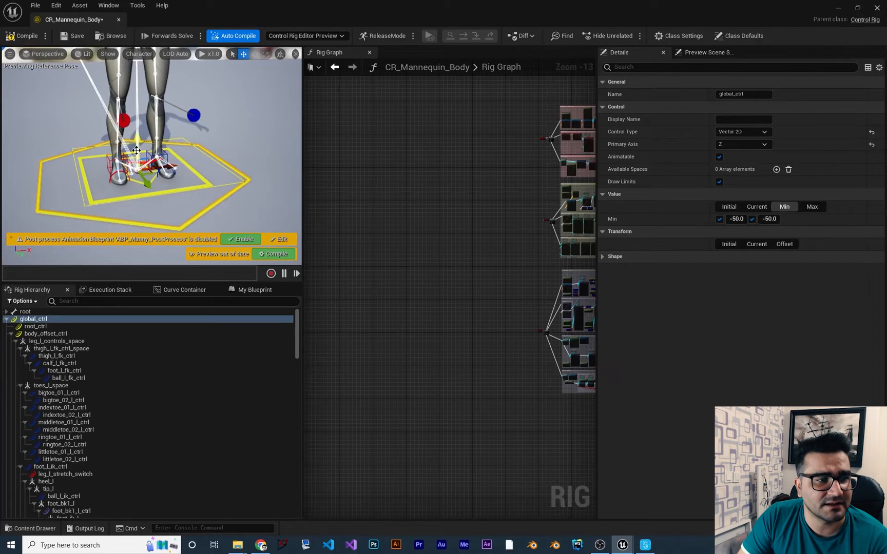
mouse_move(184, 154)
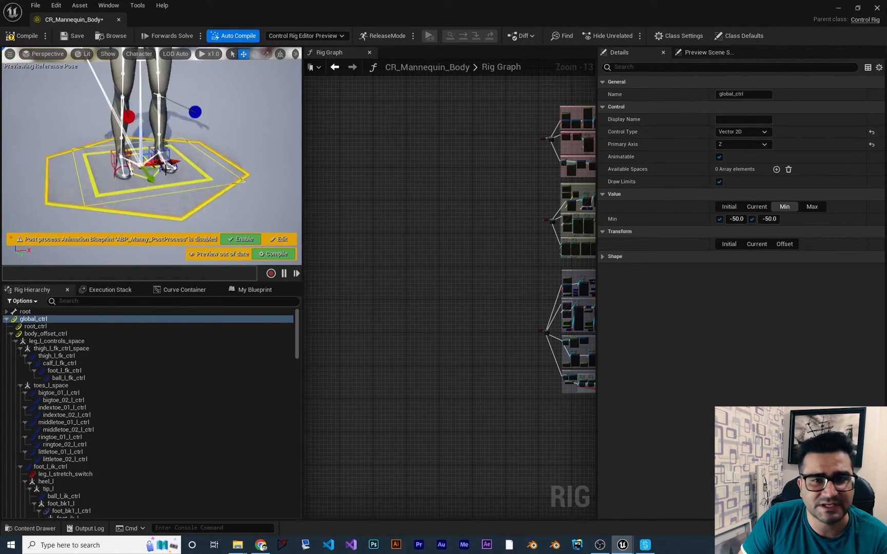
left_click(742, 131)
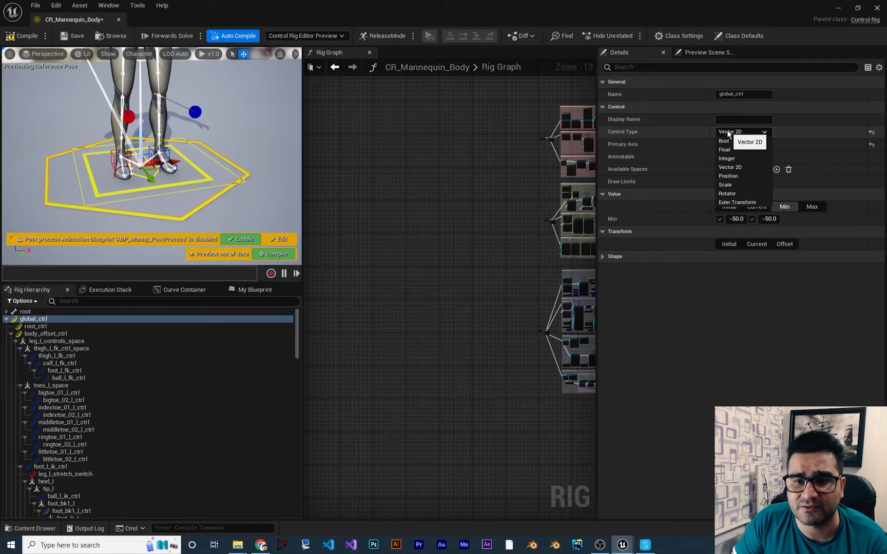
mouse_move(742, 176)
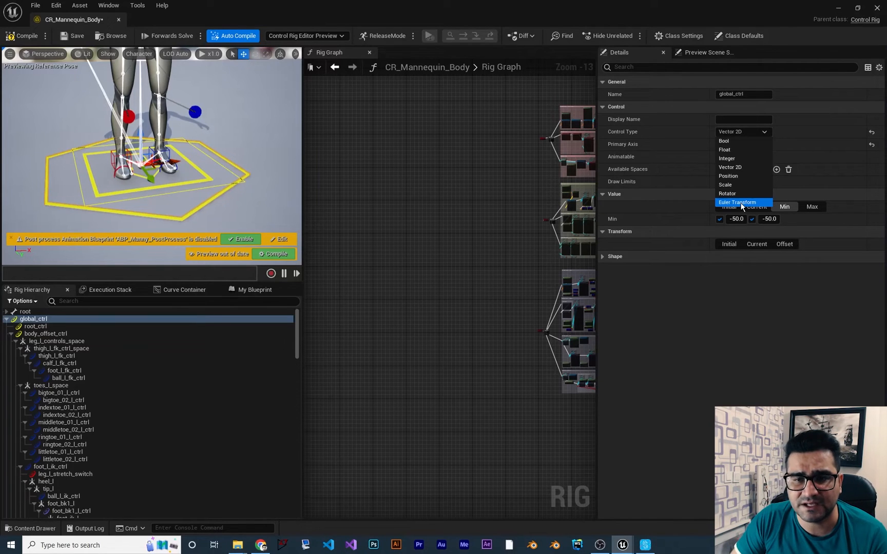
Make global_ctrl Euler Transform with location limits -50 to 50 on X, Y, Z.
left_click(737, 202)
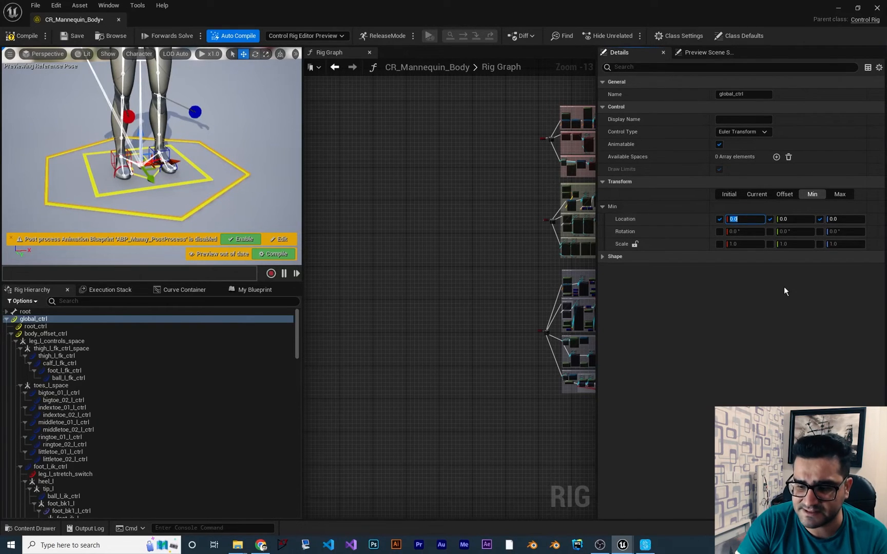
type("-50.0")
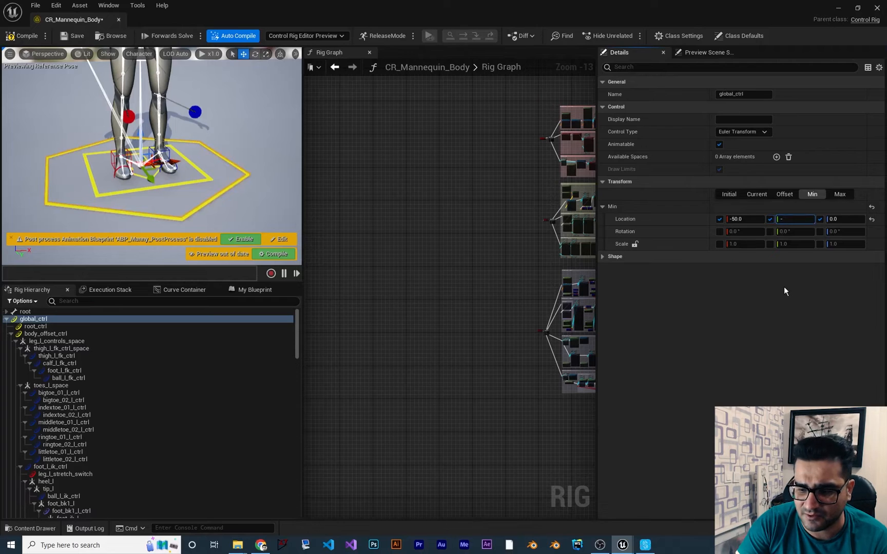
type("-50")
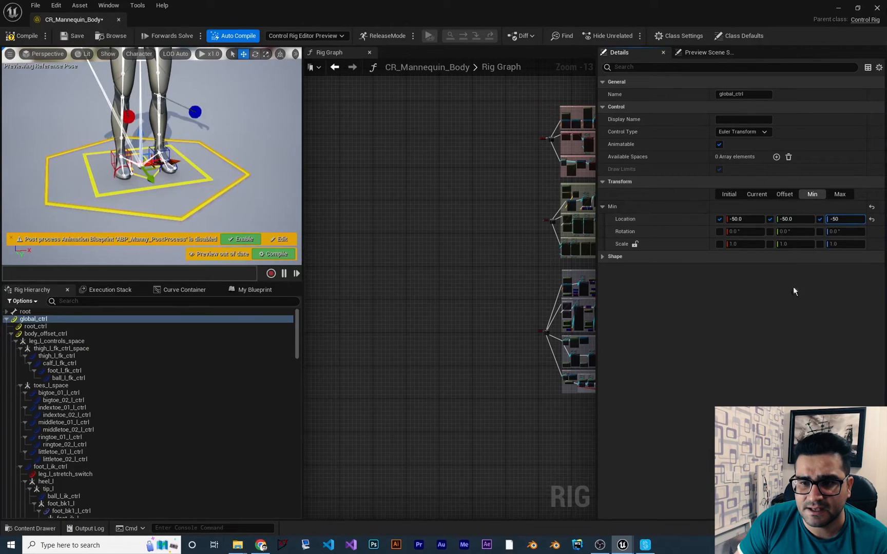
left_click(839, 194)
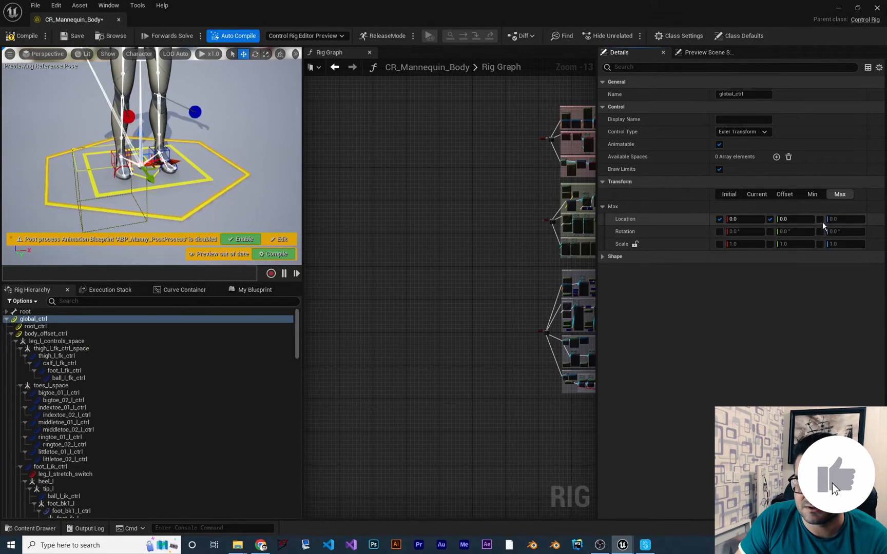
type("50.0")
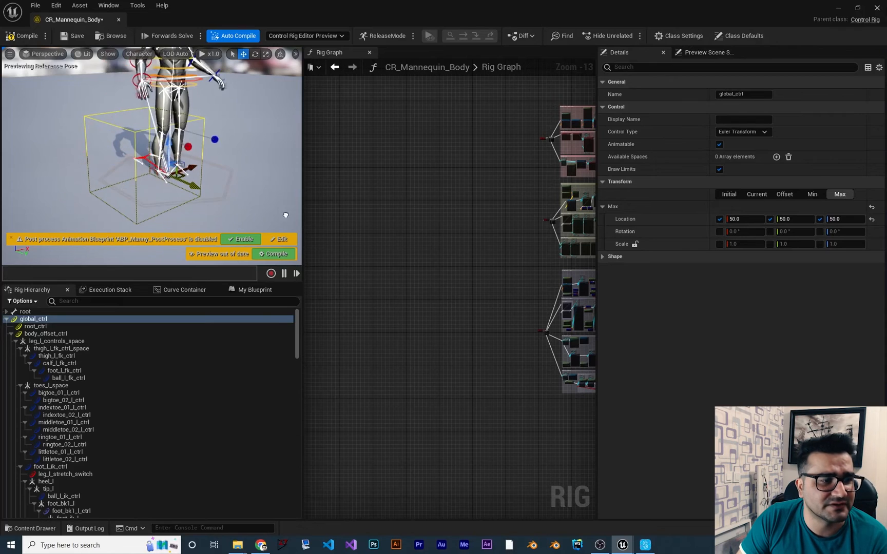
Raise global_ctrl's minimum Z location limit to 0.
left_click(811, 194)
type("0")
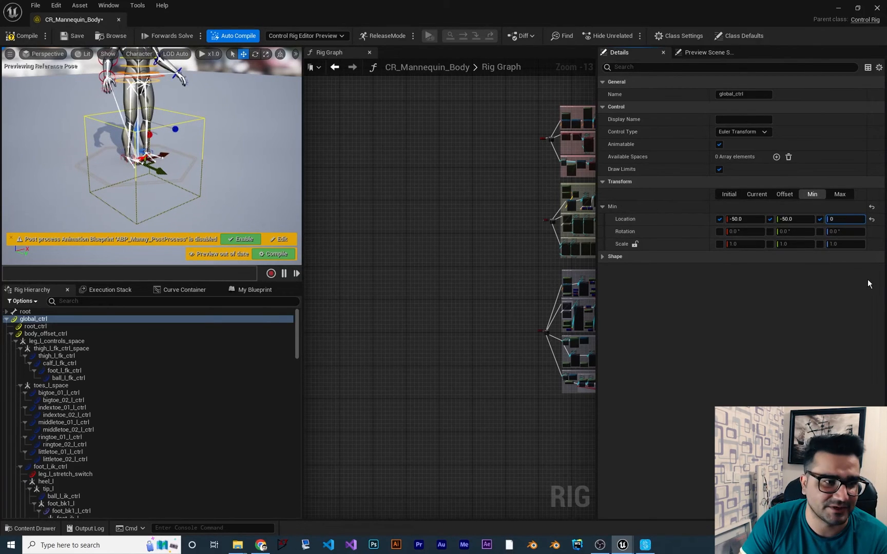
triple_click(845, 219)
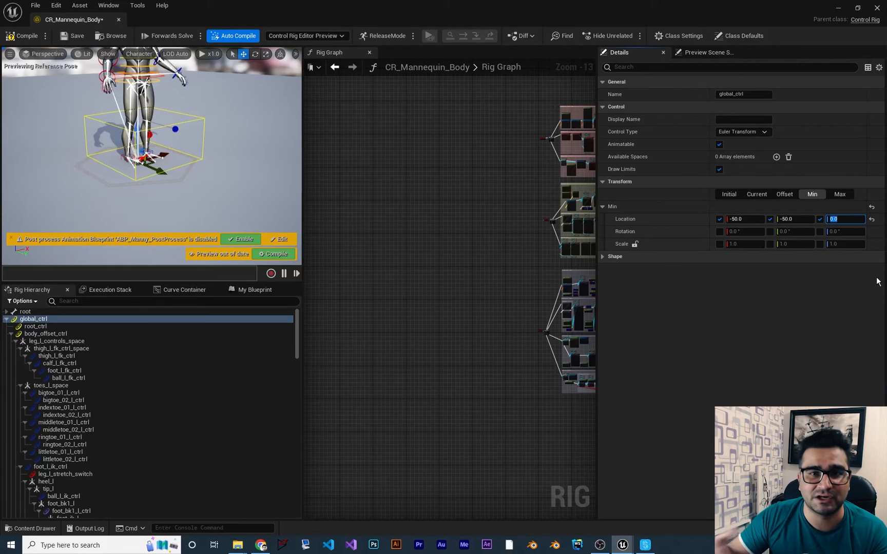